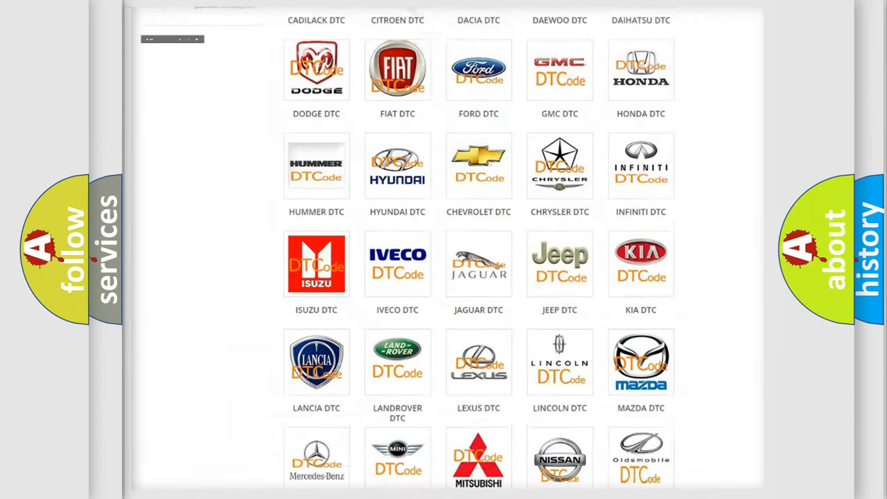
Show the Saturn DTC list with codes such as B0001:13 and scroll through the code table.
scroll("up", 3)
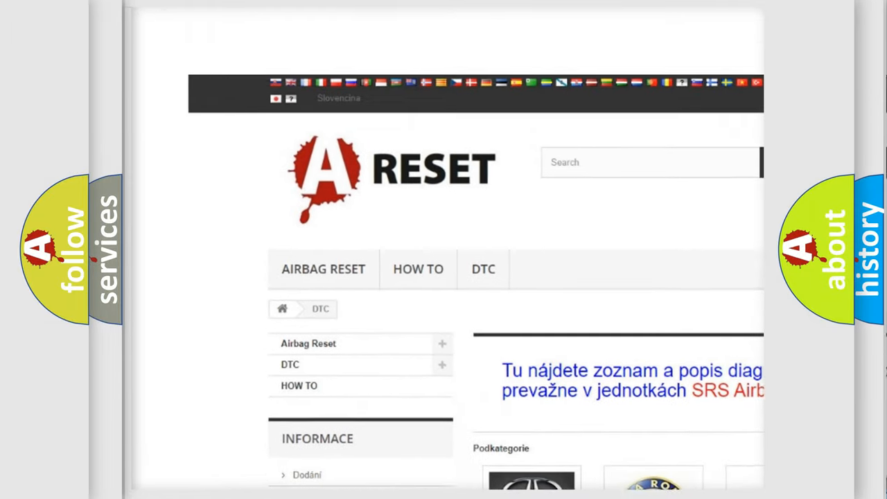
scroll("down", 3)
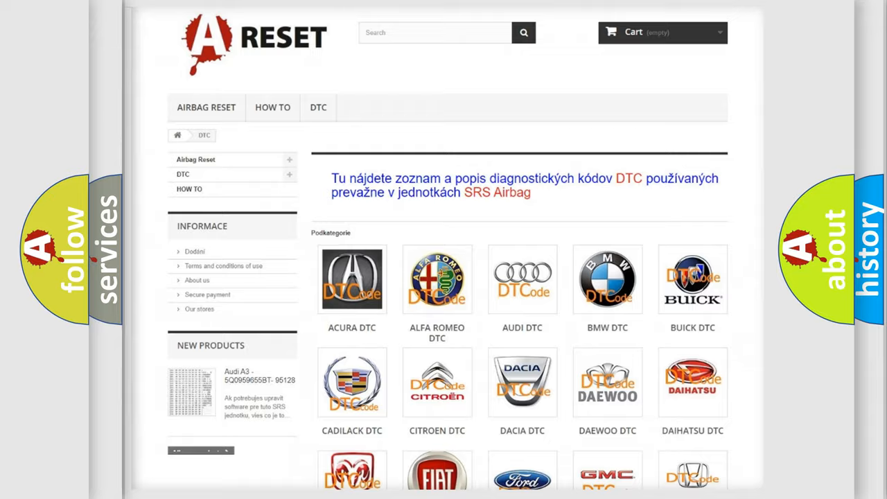
scroll("down", 3)
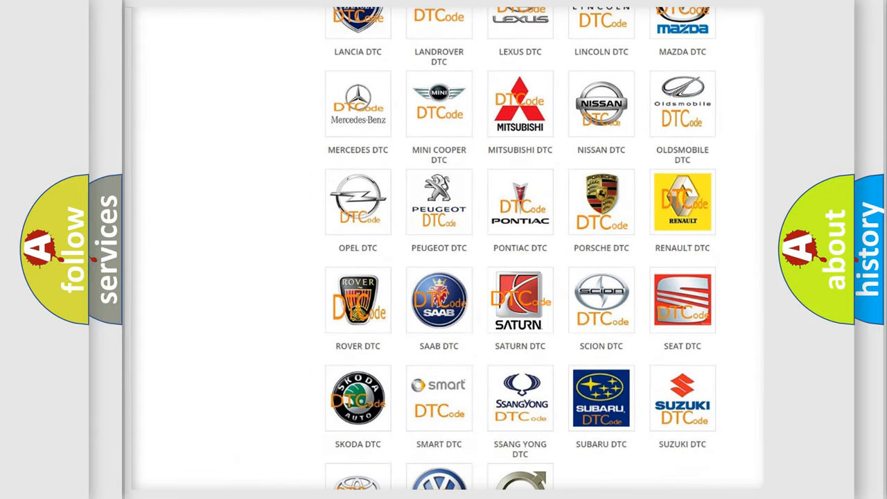
left_click(520, 299)
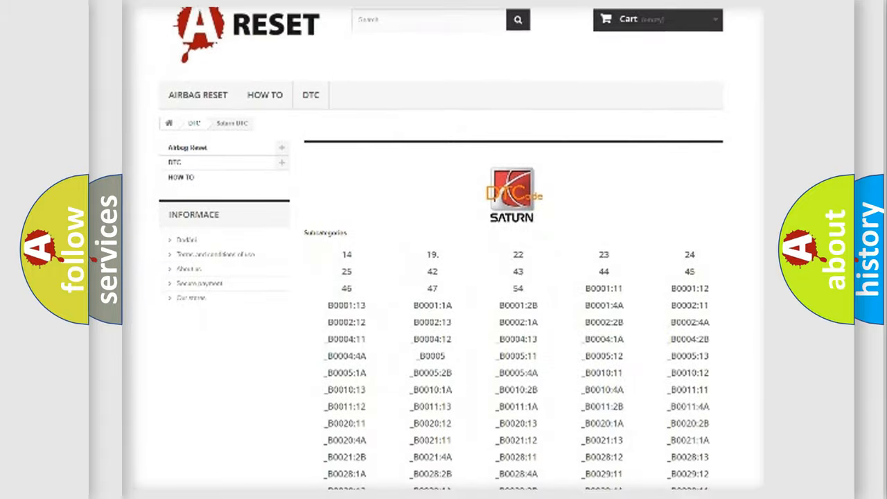
scroll("down", 3)
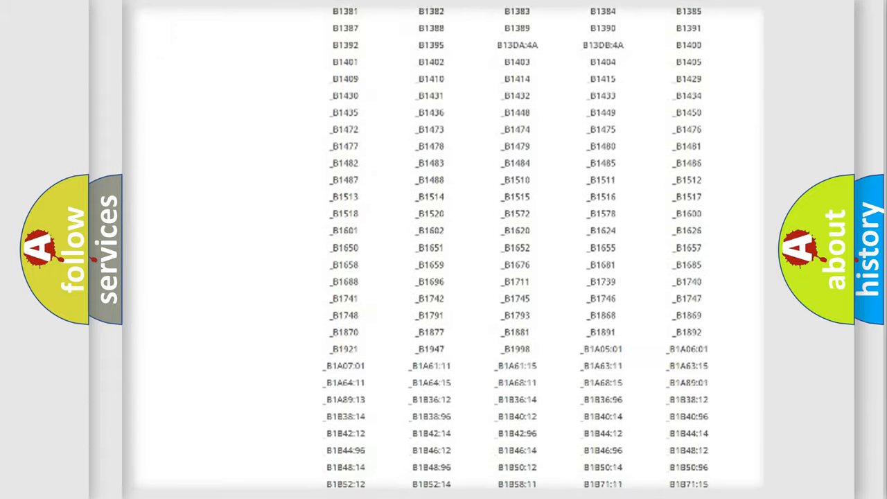
scroll("up", 3)
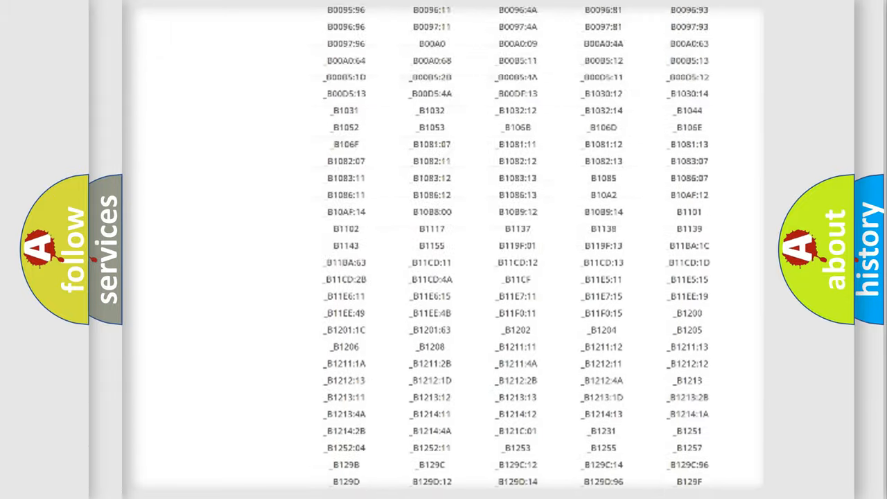
scroll("up", 3)
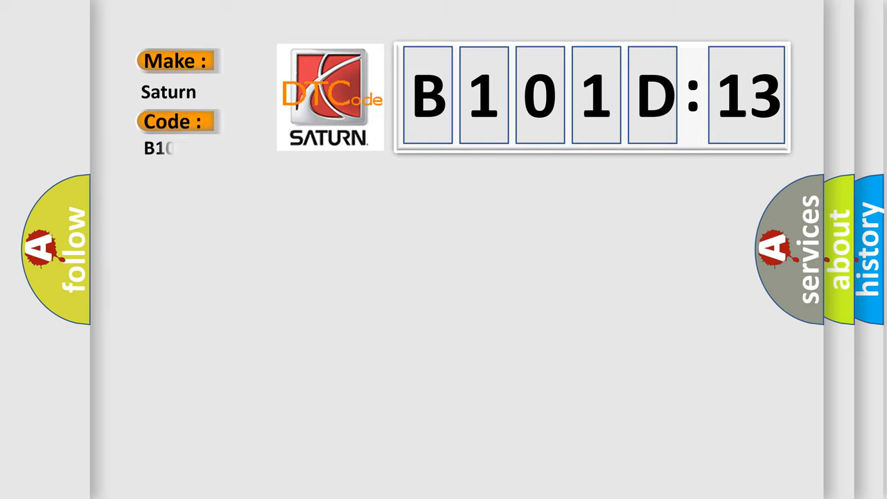
Complete the Code field so the Saturn slide reads trouble code B101D13.
type("101D13")
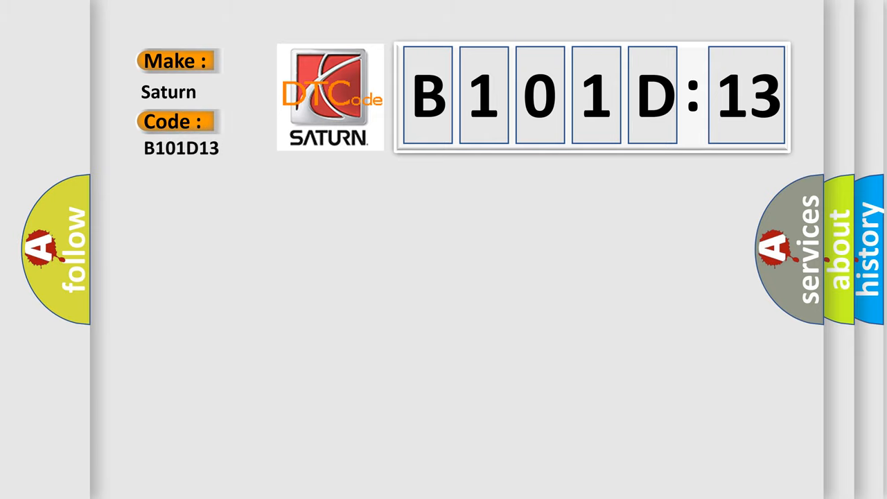